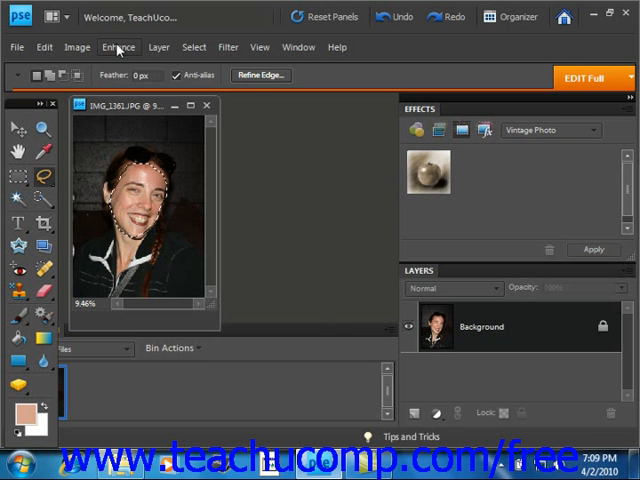
- Choose Enhance > Adjust Color > Adjust Color for Skin Tone for the selected face
left_click(118, 47)
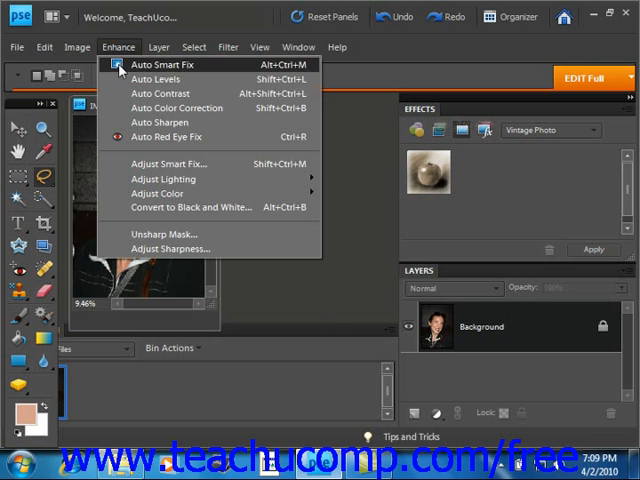
mouse_move(163, 193)
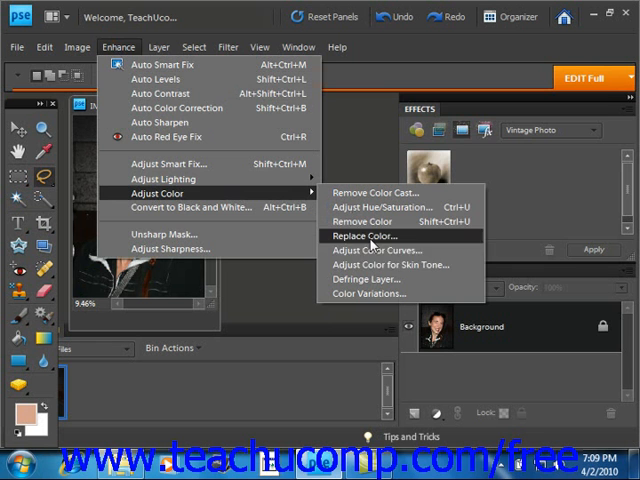
left_click(390, 264)
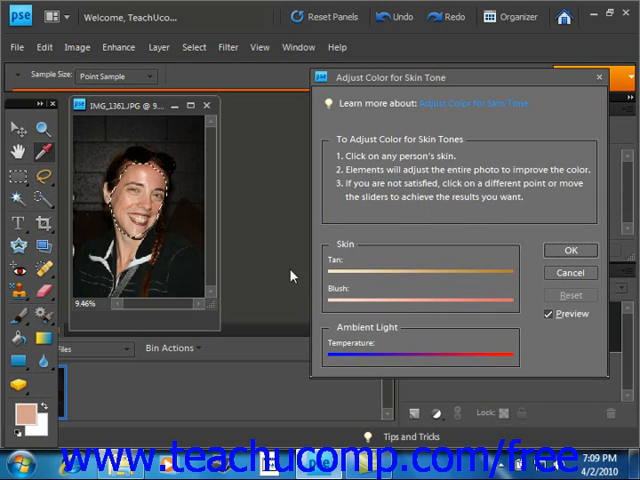
- Sample the skin colour on the woman's face with the dialog's eyedropper
left_click(132, 210)
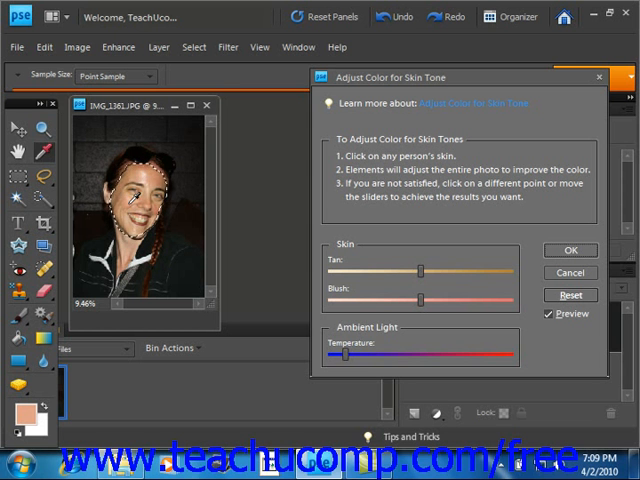
- Resample the skin on the face and forehead for less blush, then confirm with OK
left_click(128, 200)
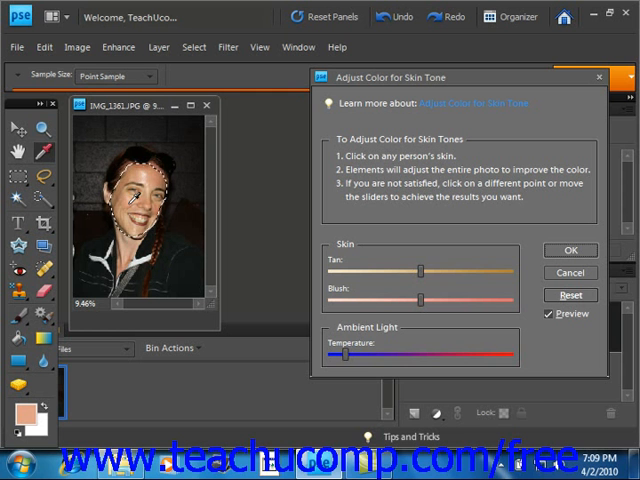
left_click(130, 185)
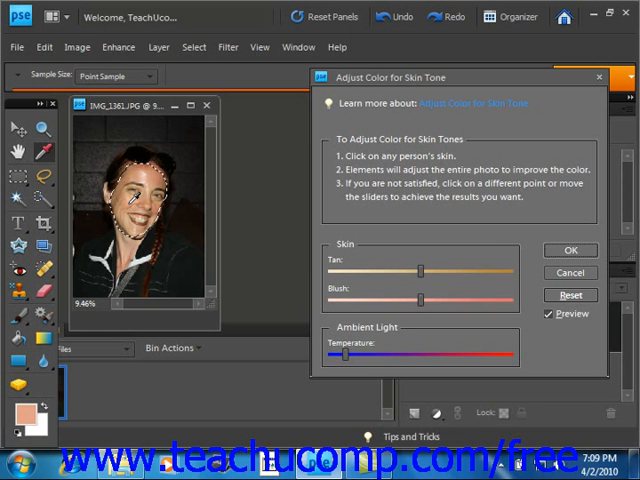
left_click(128, 190)
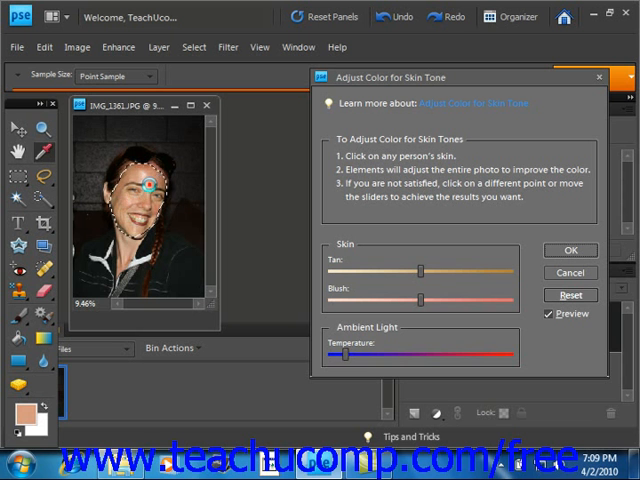
left_click(132, 185)
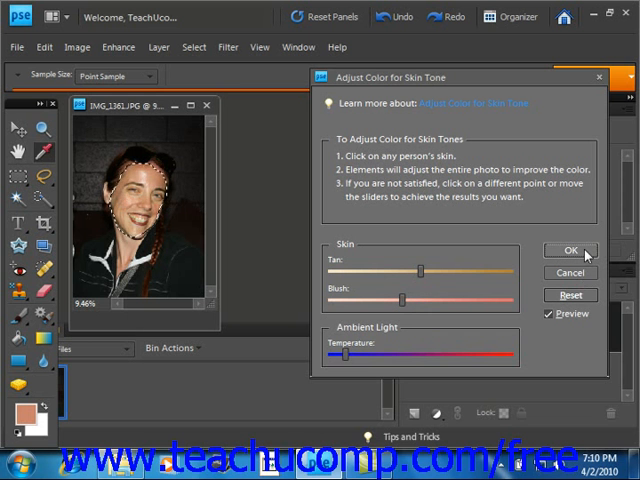
left_click(570, 250)
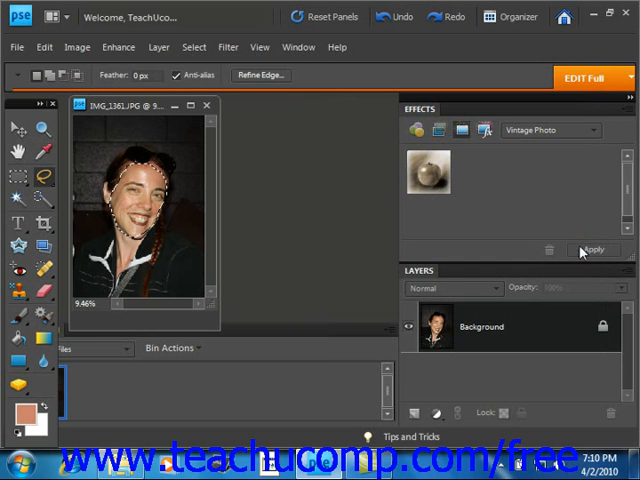